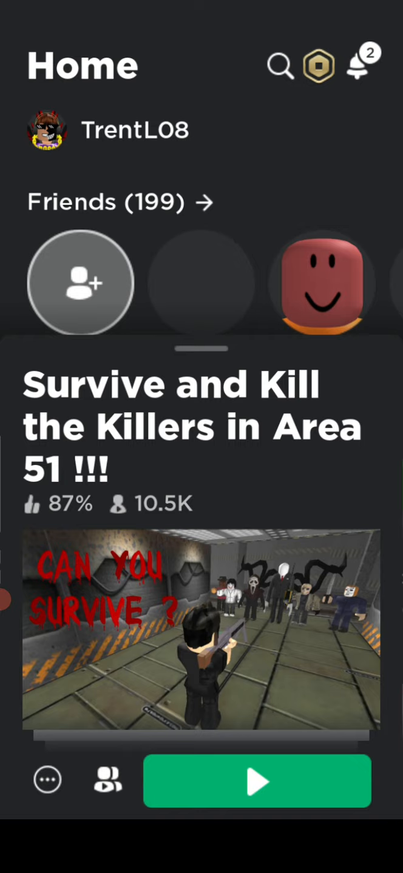
# Step: Start Survive and Kill the Killers in Area 51 via Play and wait on Joining server
pyautogui.click(257, 781)
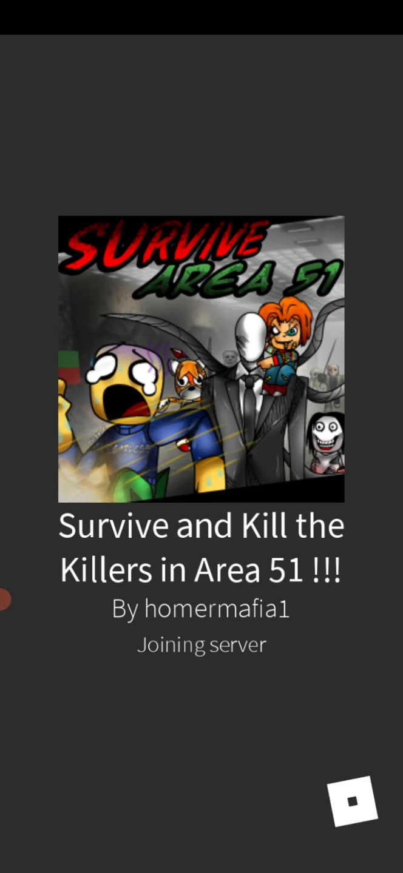